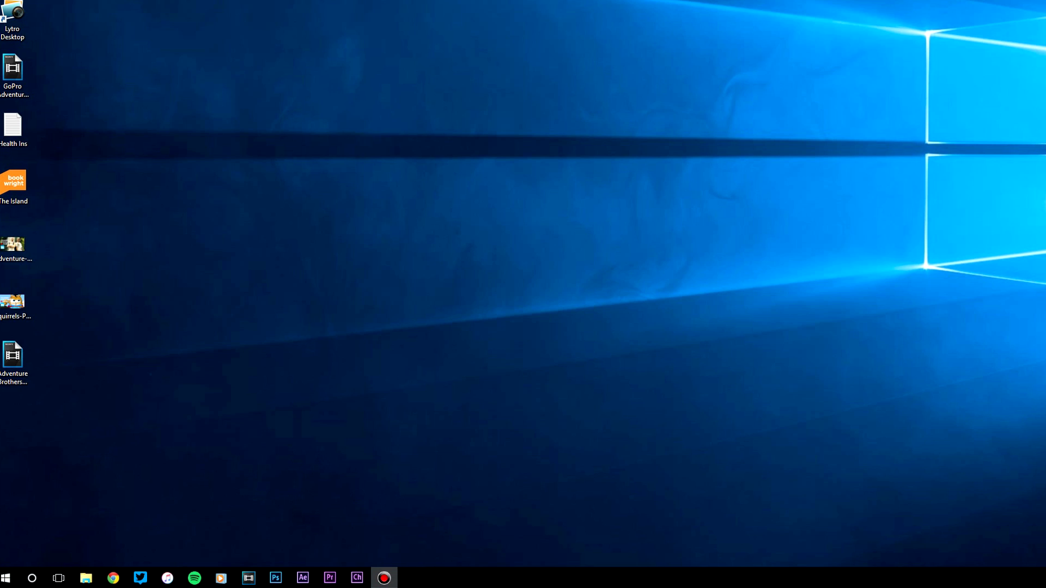
- Open the Windows Start menu from the taskbar
click(6, 577)
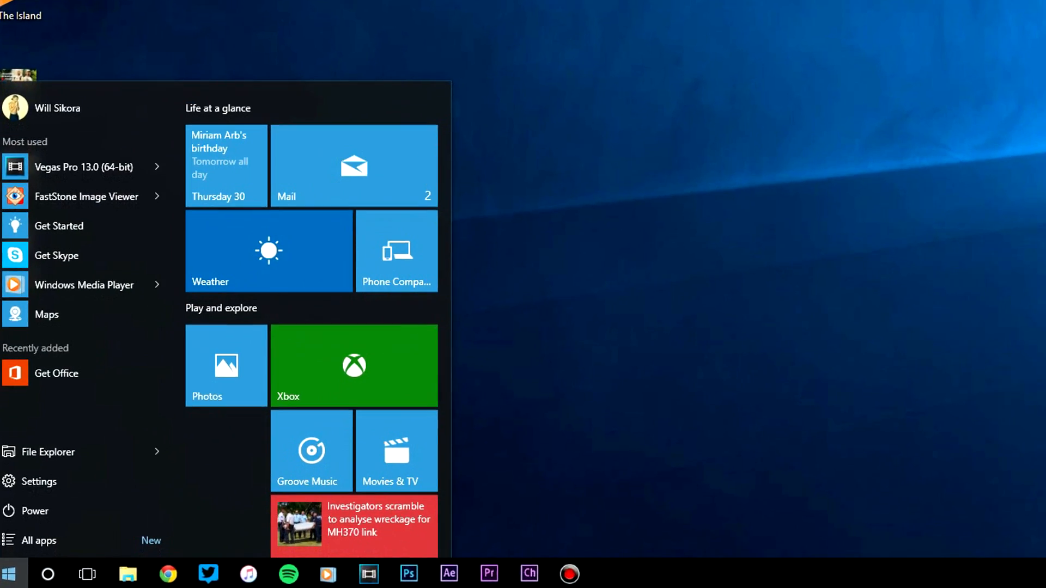
- Launch the Xbox app, scroll the activity feed, and expand the navigation pane
click(354, 365)
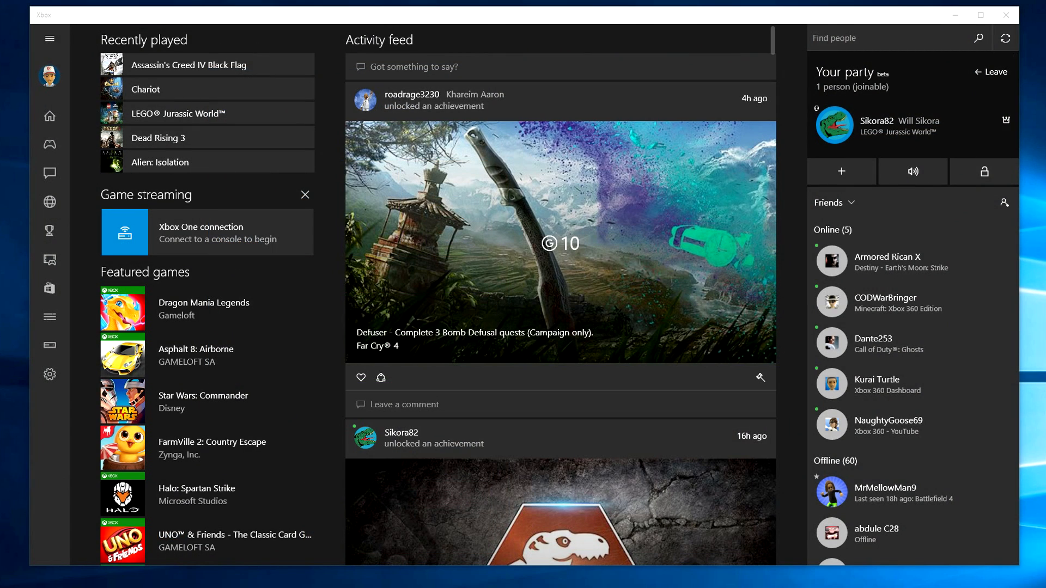
scroll(down, 3)
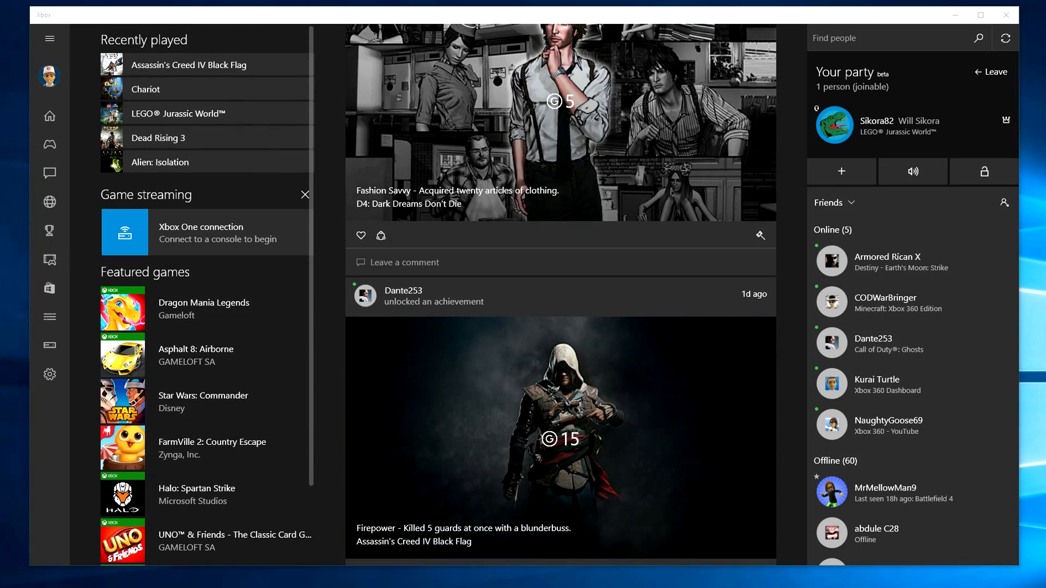
click(50, 38)
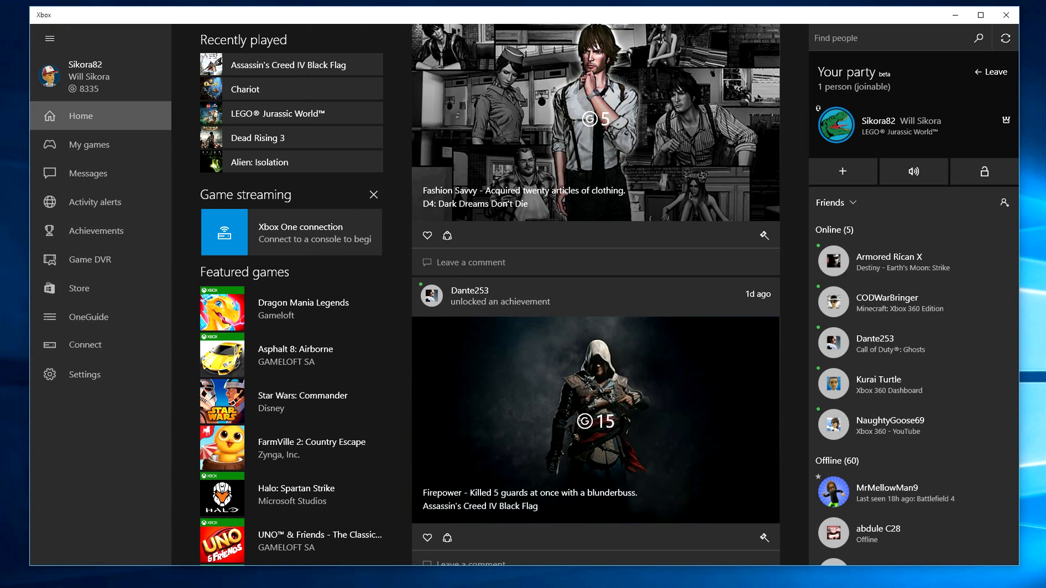
mouse_move(86, 344)
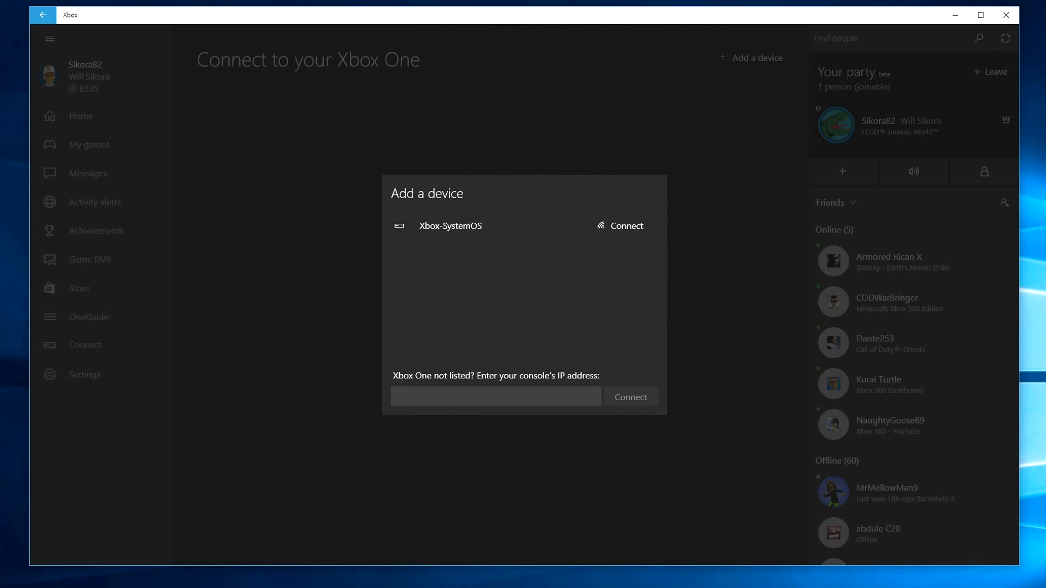
- Connect to the Xbox-SystemOS console from the found devices
click(609, 225)
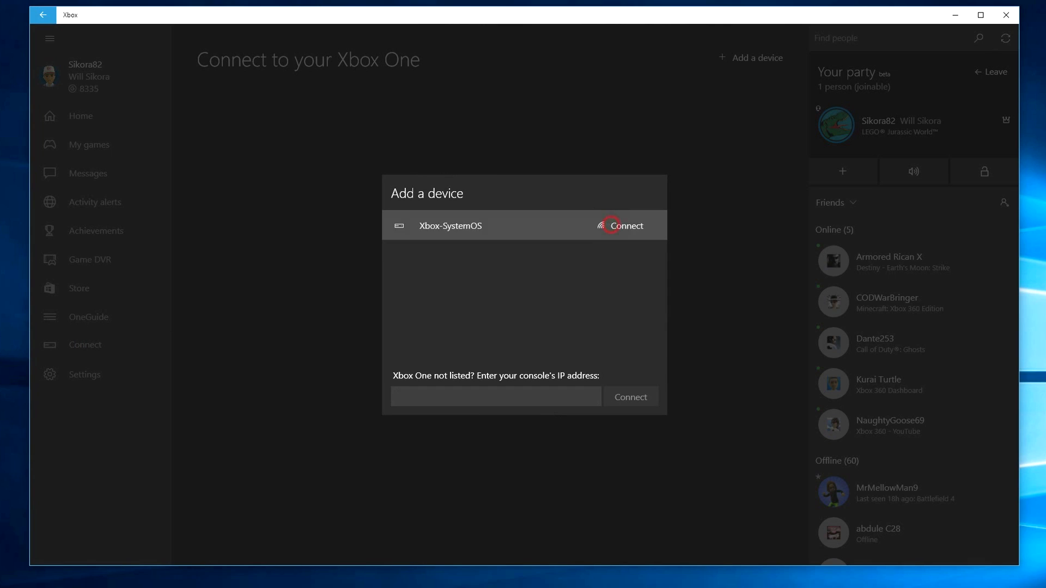
click(625, 226)
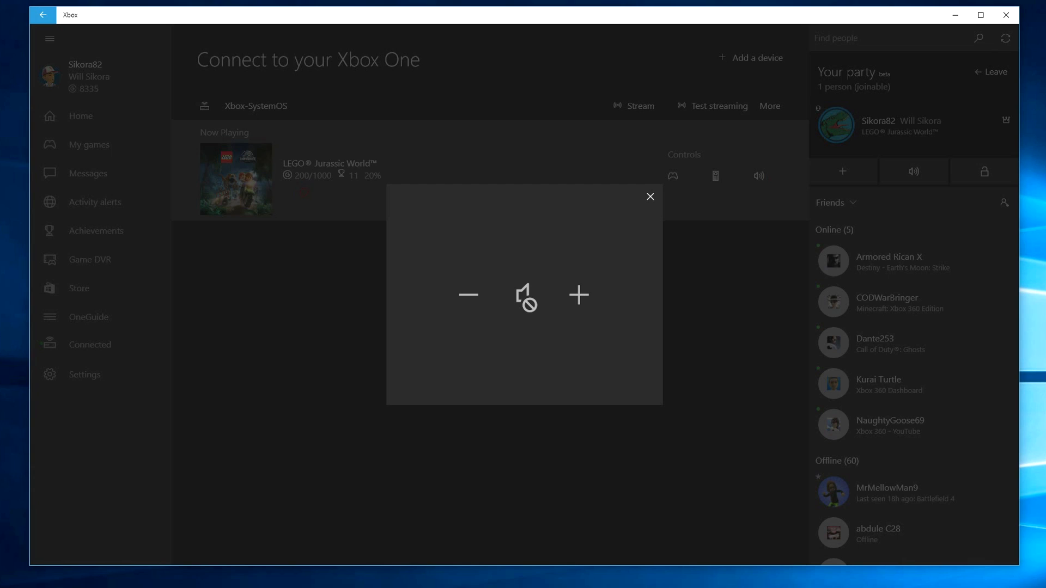
- Close the console volume overlay on the LEGO Jurassic World Now Playing page
click(648, 196)
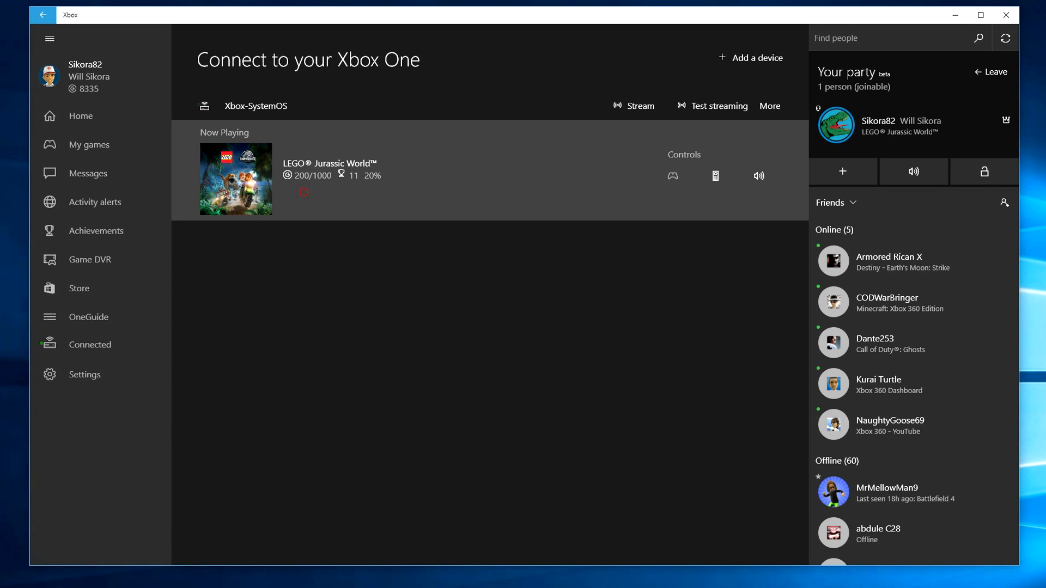